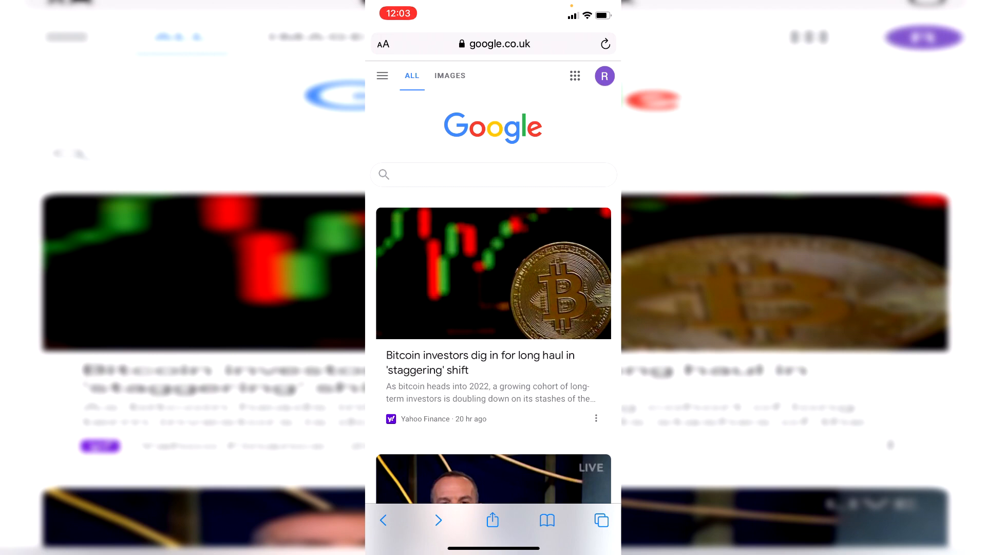
- Bring up the account menu from the profile avatar on the Google homepage
click(493, 175)
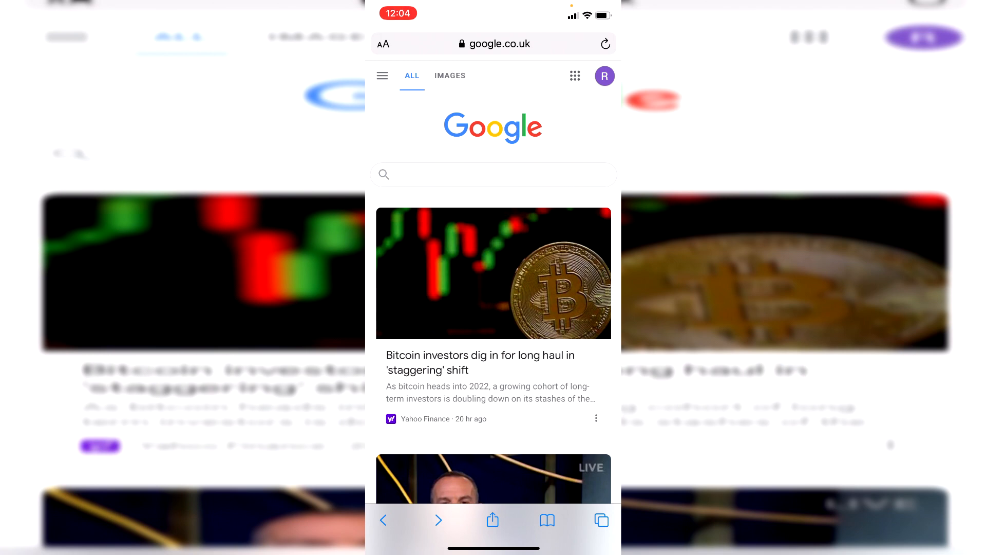
click(604, 75)
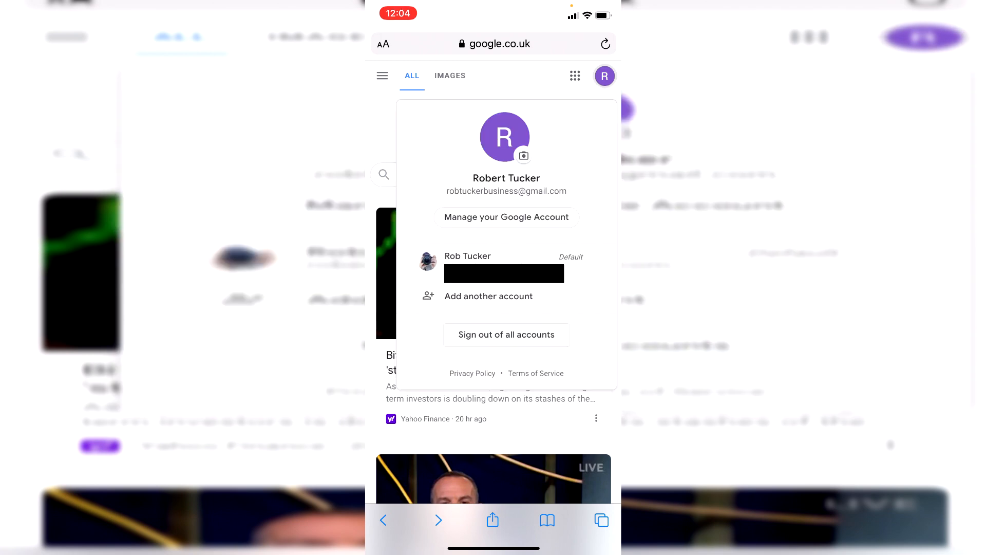
- Go to 'Manage your Google Account' to reach the account Home tab
click(506, 217)
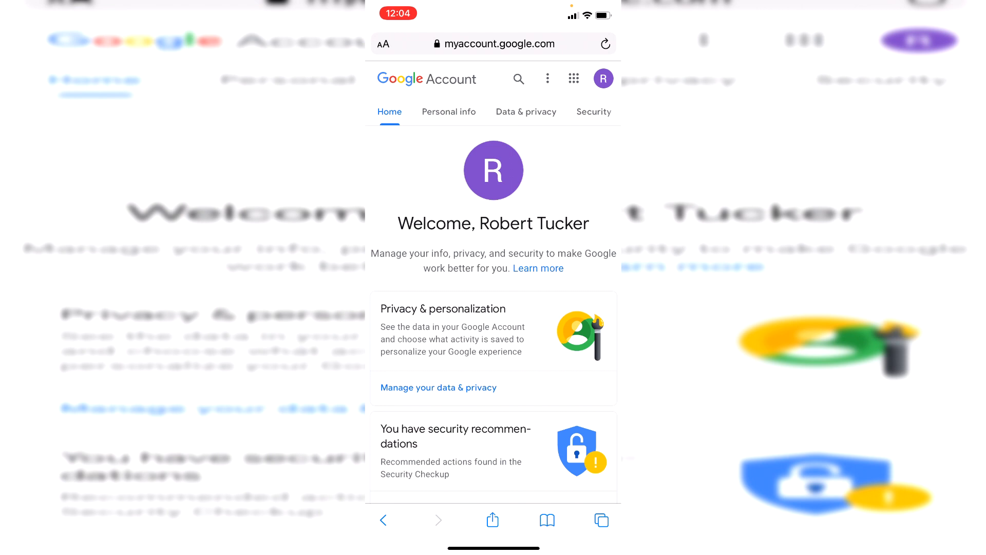
- Switch to Data & privacy and reach Web & App Activity under History settings
click(526, 111)
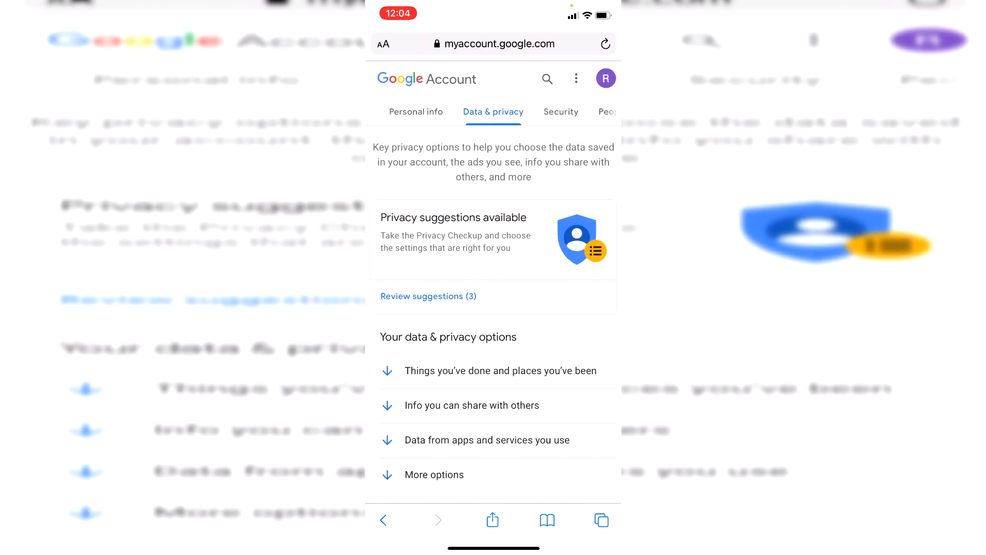
scroll(down, 3)
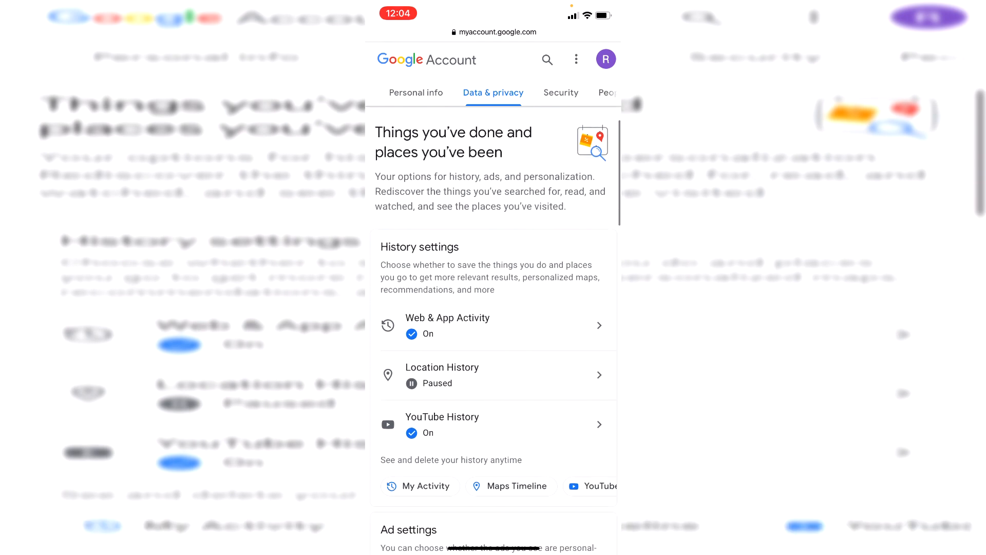
scroll(down, 3)
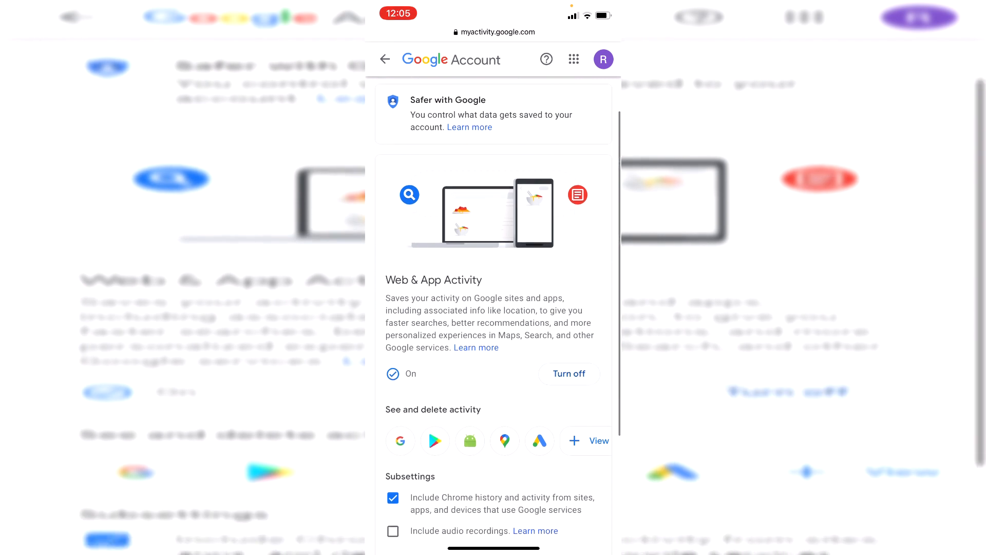
- Reach 'See and delete activity' and enter My Activity for Web & App Activity
scroll(down, 3)
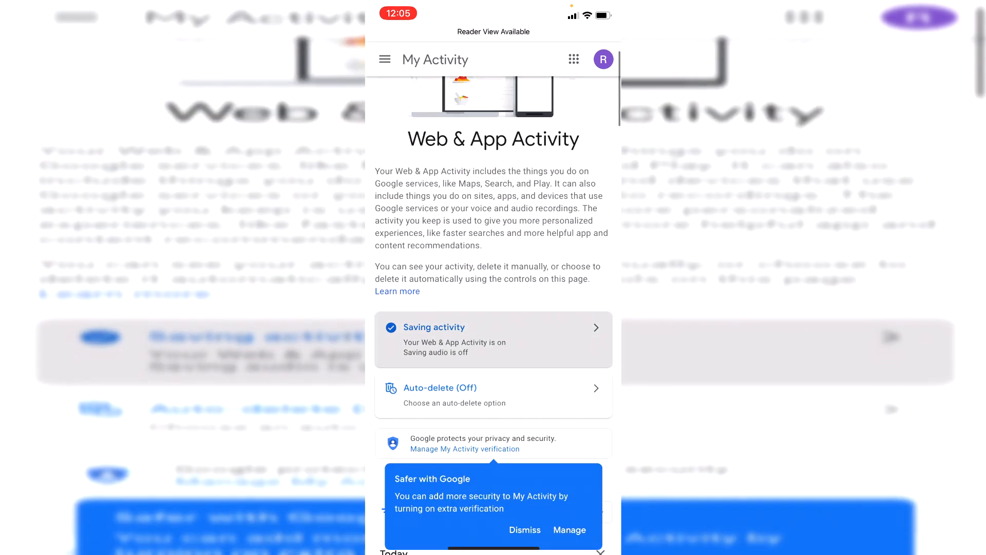
- Dismiss the 'Safer with Google' tip and bring up 'Filter by date & product'
scroll(down, 3)
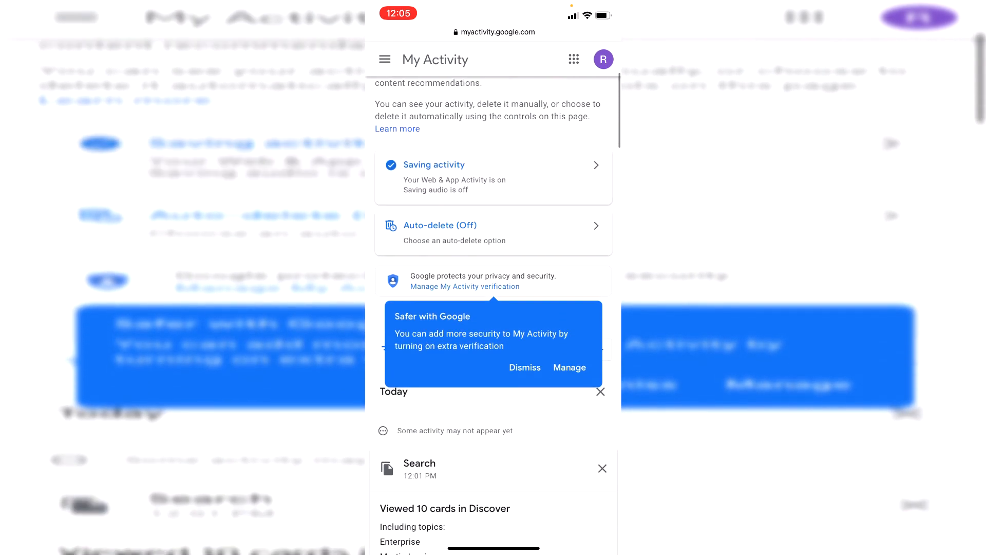
click(525, 368)
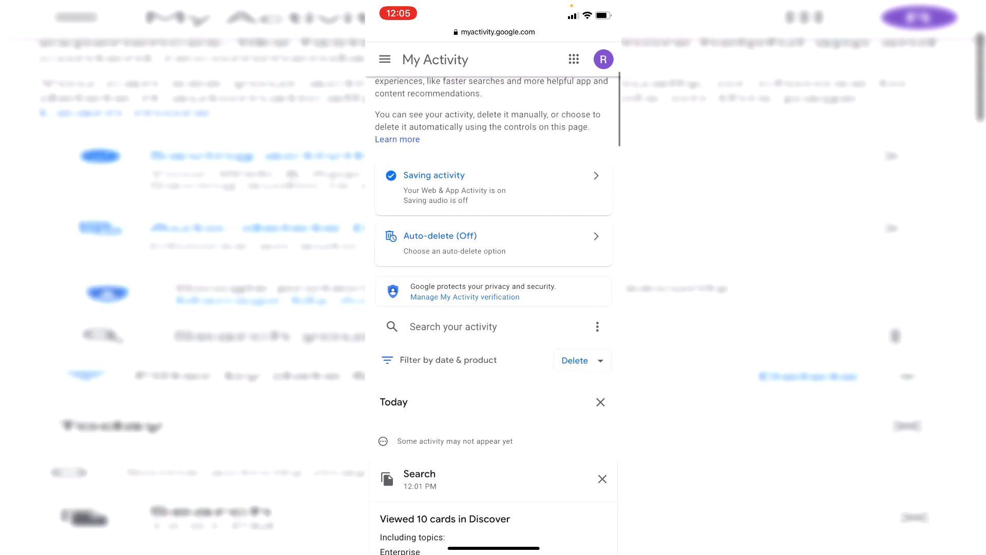
scroll(down, 3)
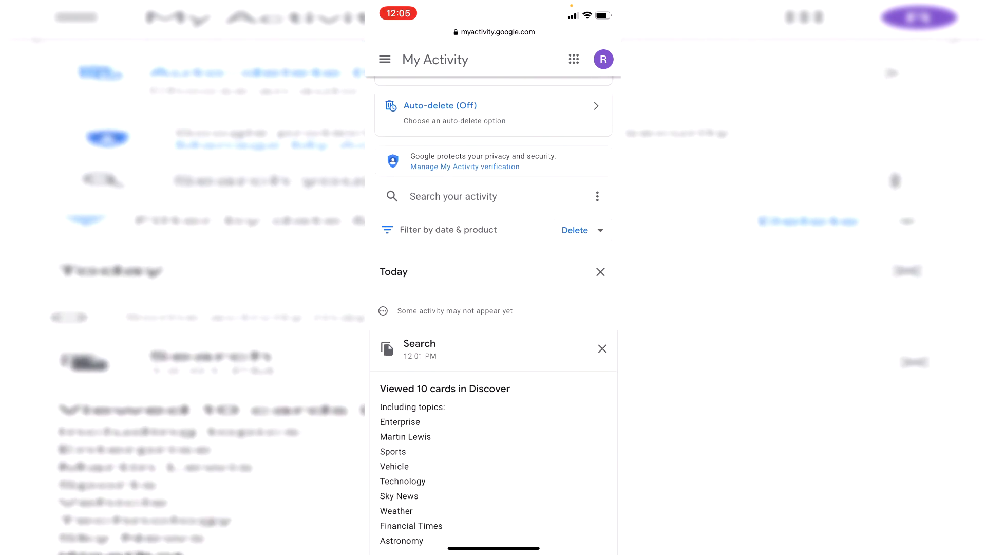
click(447, 230)
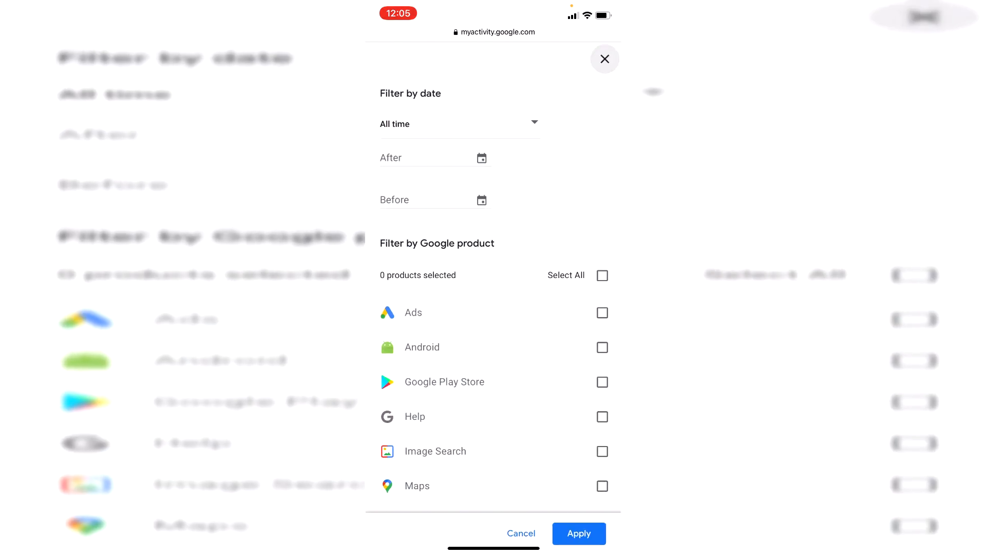
- Apply a filter for Search only with a custom range after Jan 1, 2021
scroll(down, 3)
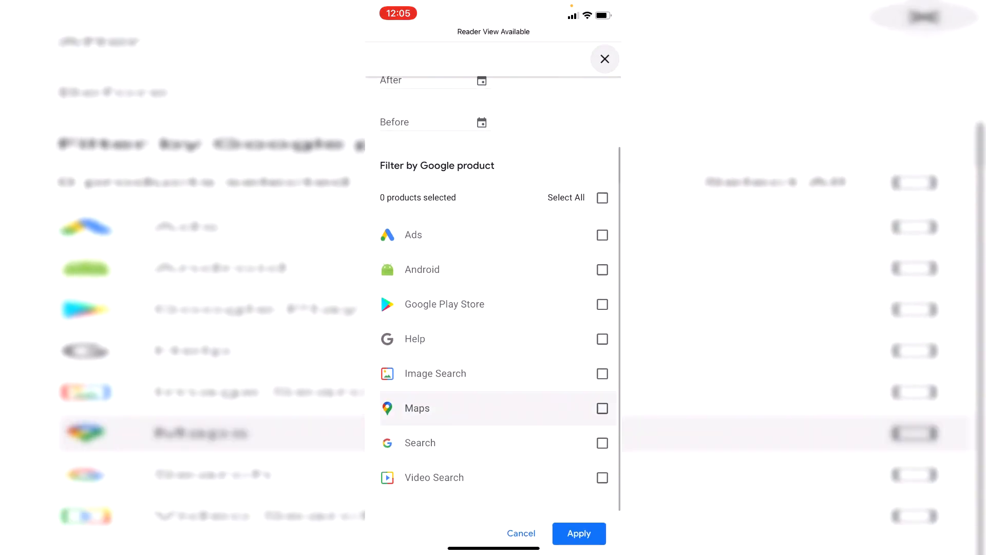
click(601, 443)
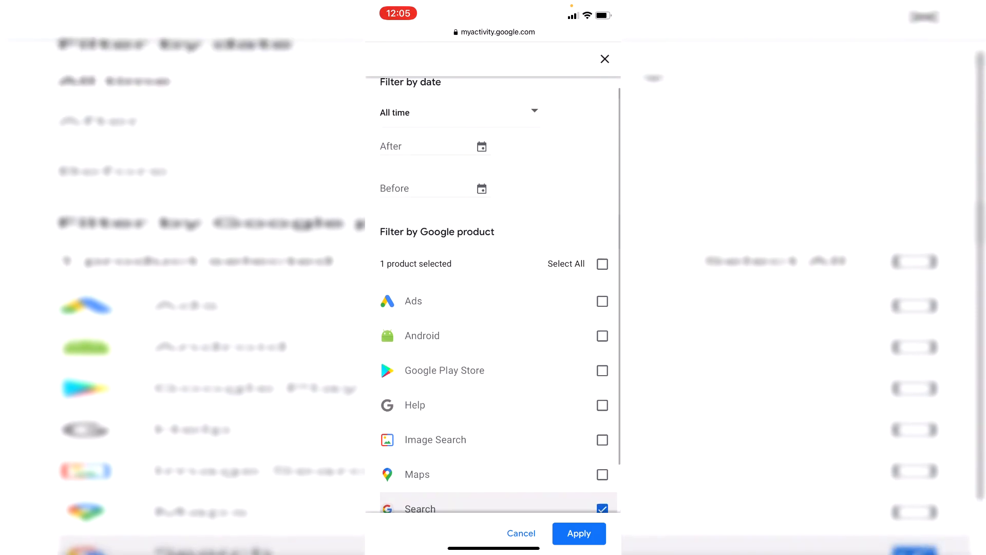
click(460, 112)
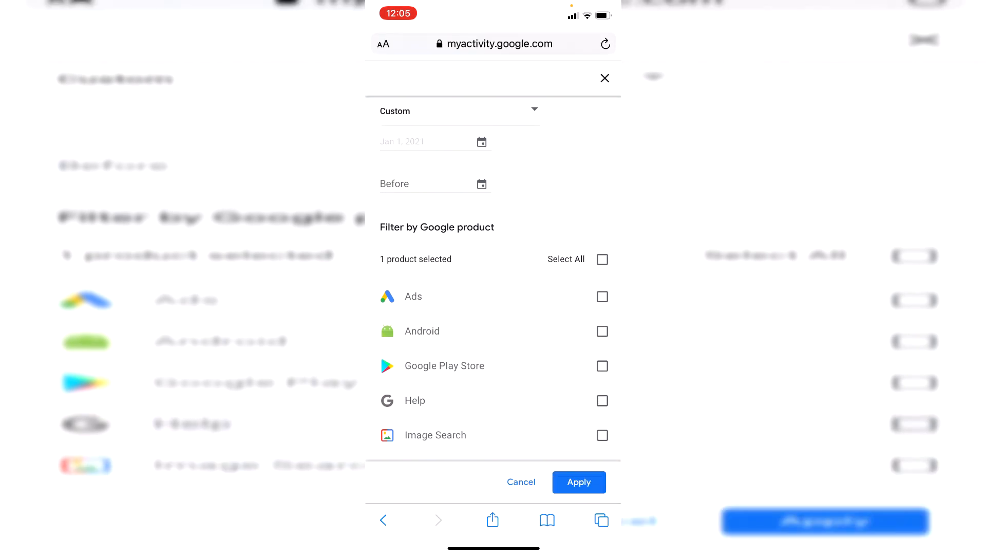
click(578, 482)
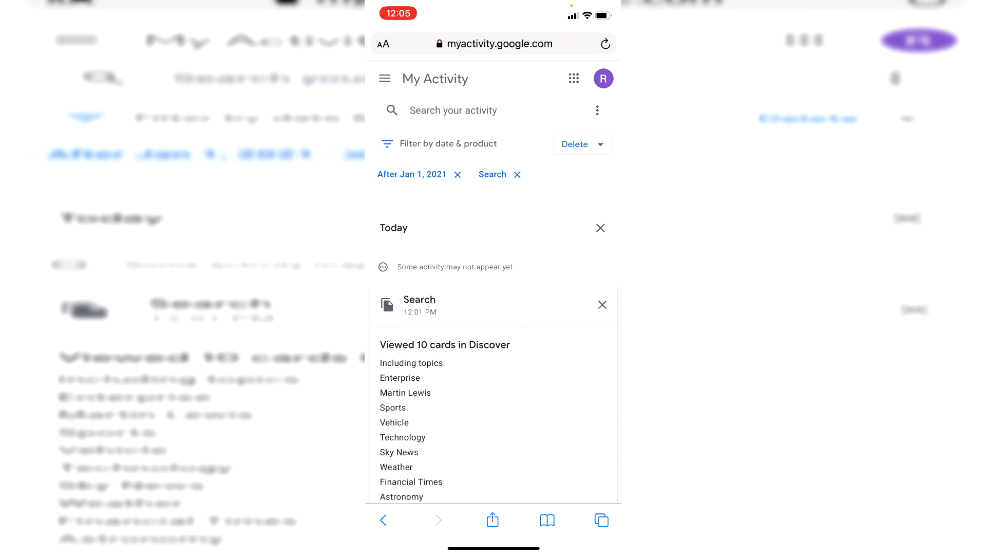
- Delete all filtered results and acknowledge 'Deletion complete' with 'Got it'
click(574, 144)
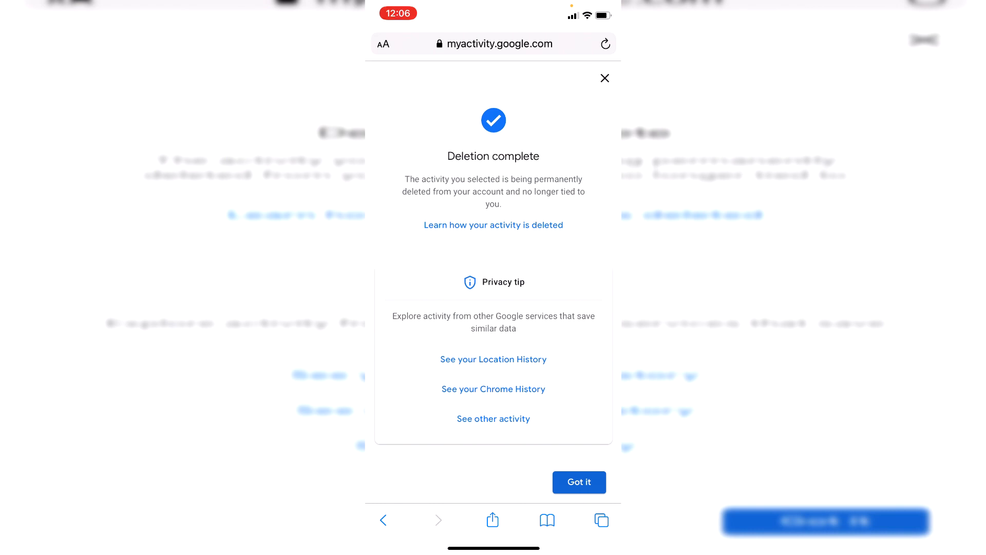
click(578, 482)
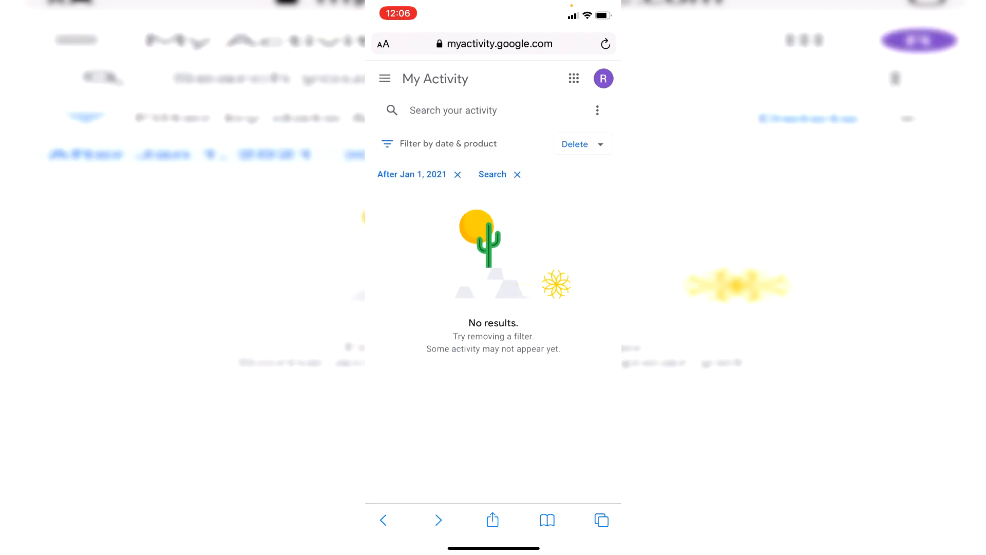